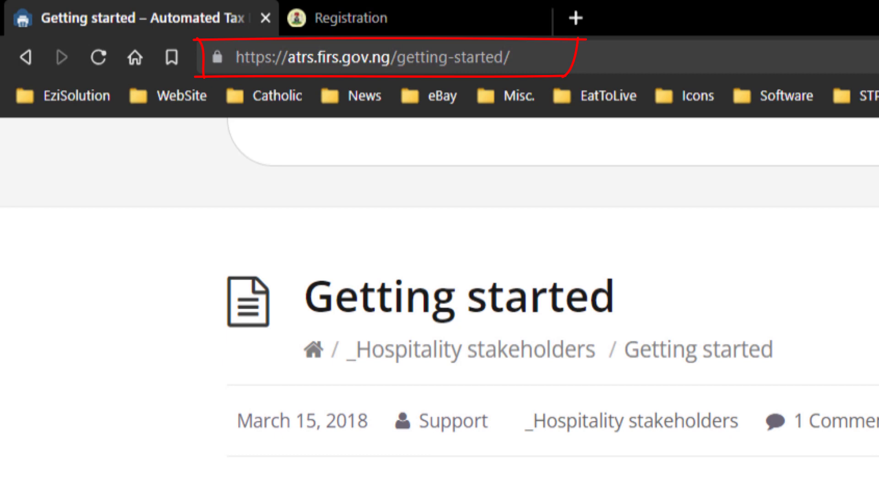
Step: Check the company Tax Number on the System Setup Company tab, then close System Setup
{"action": "scroll", "scroll_direction": "down", "scroll_amount": 3}
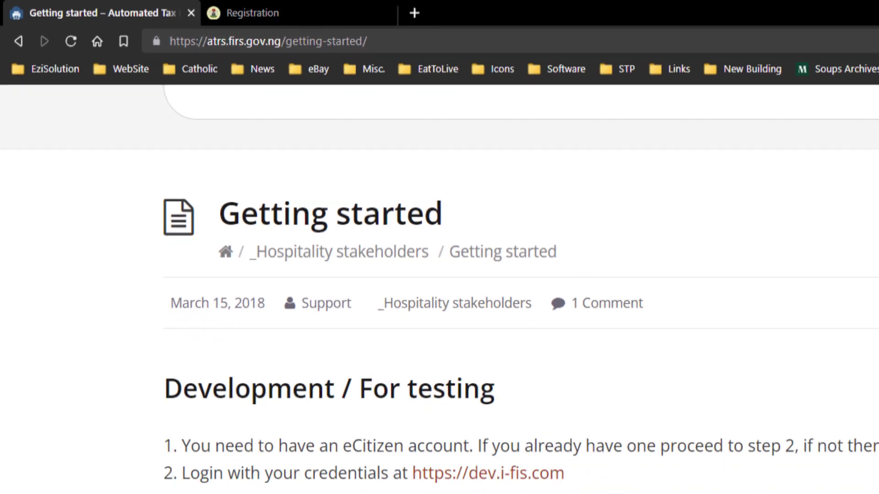
{"action": "left_click", "coordinate": [152, 13]}
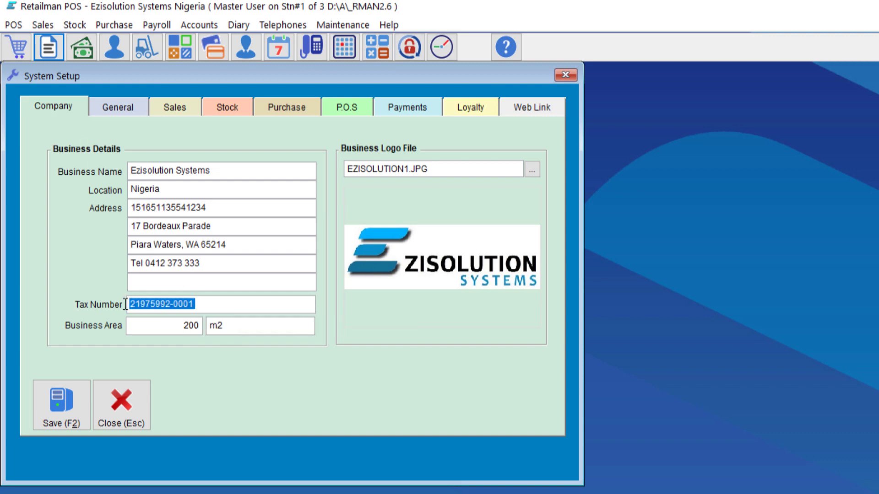
{"action": "mouse_move", "coordinate": [156, 328]}
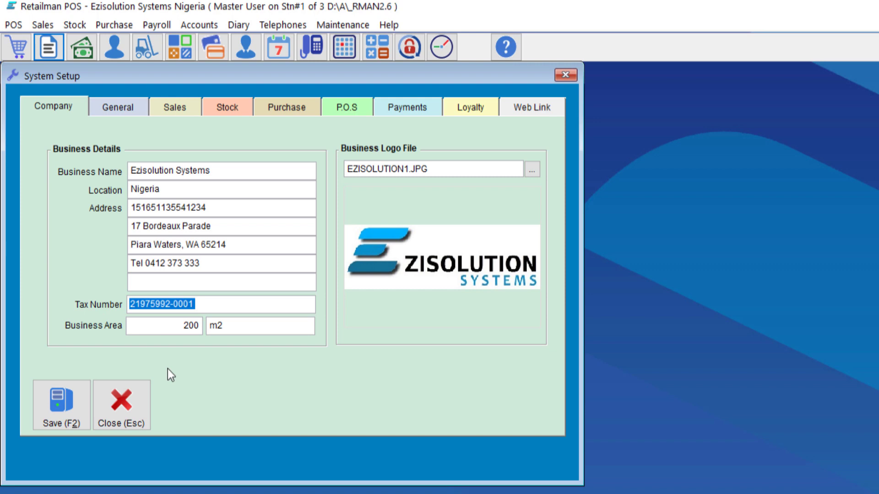
{"action": "mouse_move", "coordinate": [123, 413]}
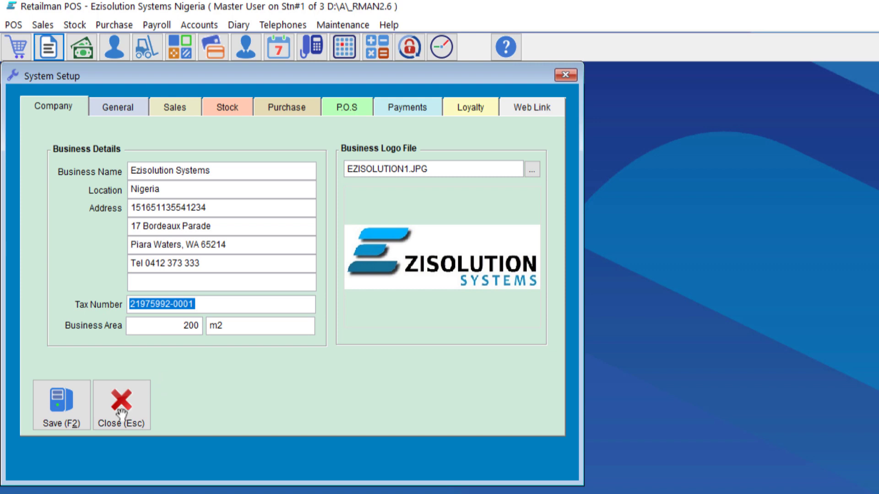
{"action": "left_click", "coordinate": [121, 404]}
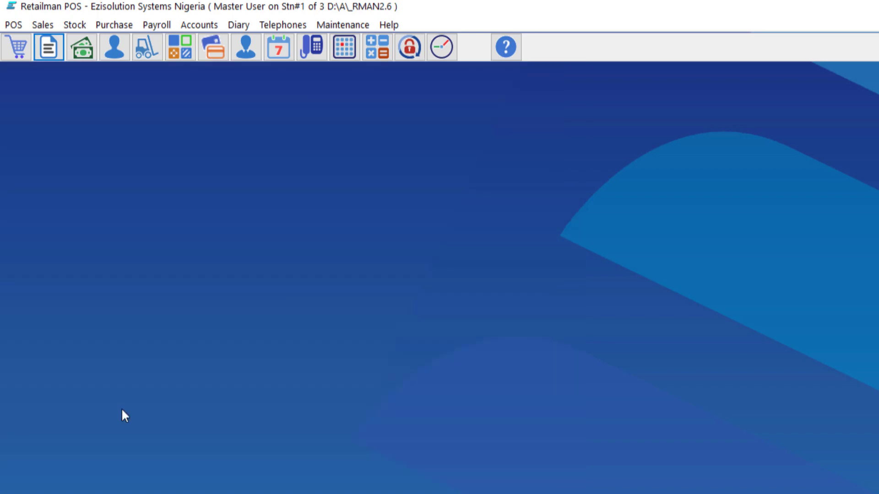
{"action": "left_click", "coordinate": [342, 25]}
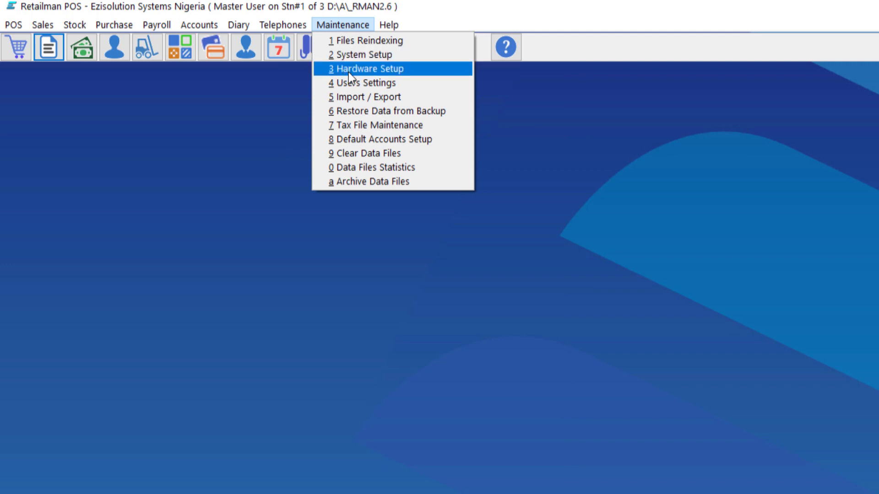
{"action": "left_click", "coordinate": [369, 68]}
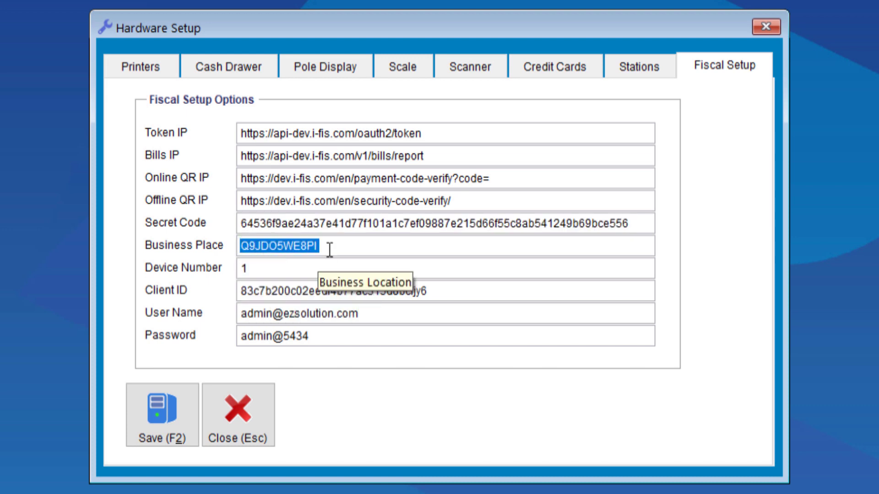
{"action": "mouse_move", "coordinate": [182, 275]}
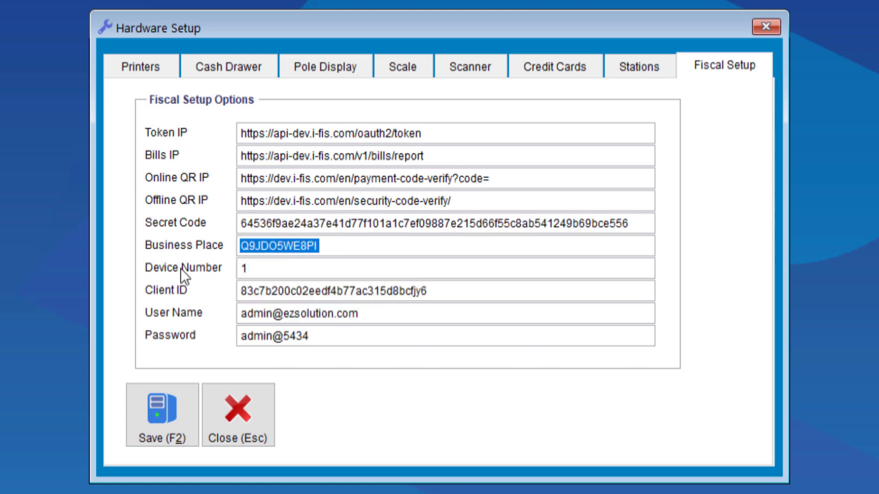
{"action": "mouse_move", "coordinate": [183, 268]}
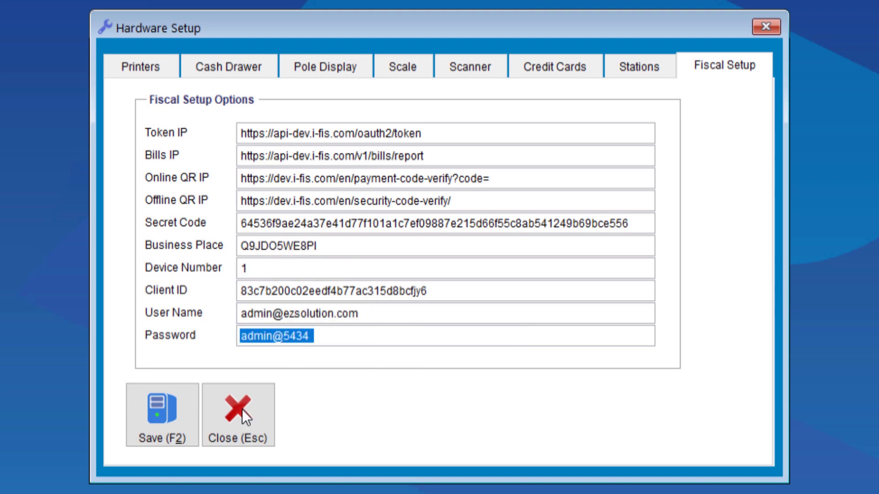
{"action": "mouse_move", "coordinate": [238, 414]}
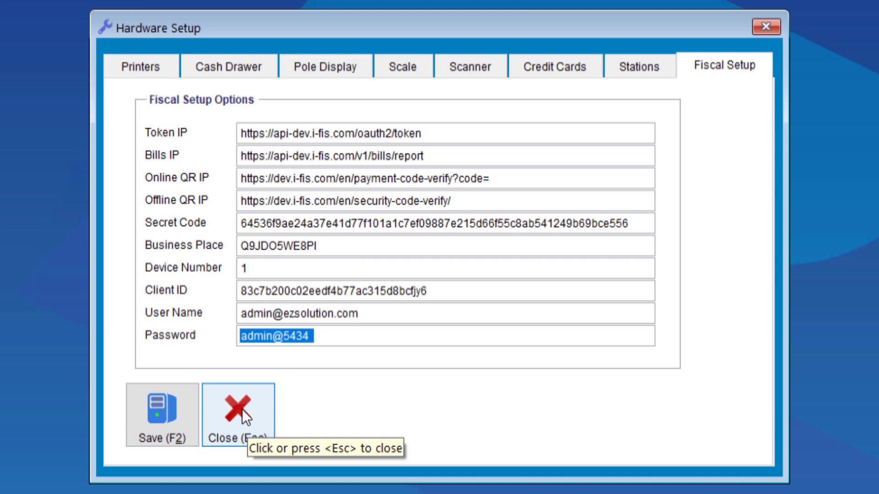
{"action": "left_click", "coordinate": [238, 409]}
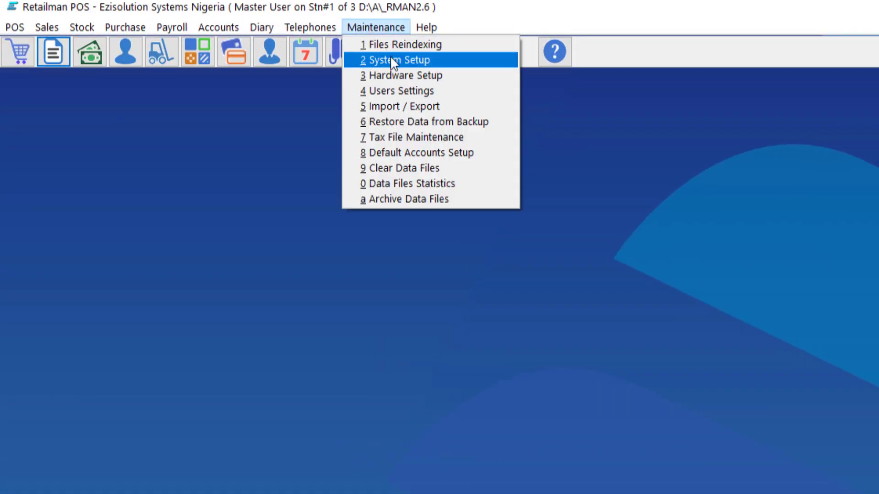
Step: Reopen System Setup from Maintenance to show the Payments tab's payment types
{"action": "left_click", "coordinate": [398, 59]}
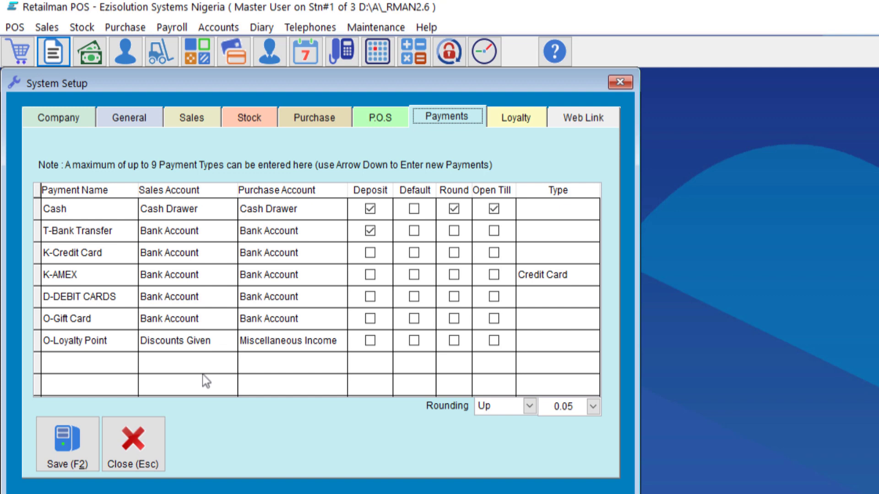
{"action": "mouse_move", "coordinate": [385, 123]}
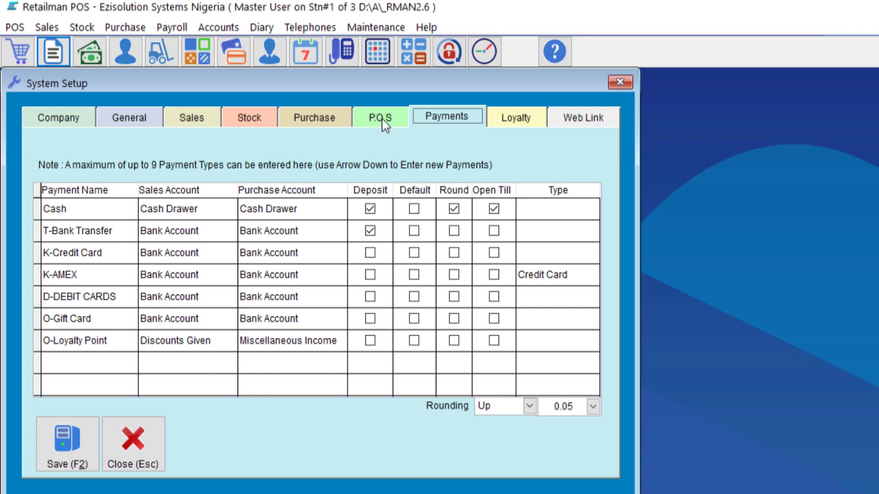
Step: Review the cash and credit sale receipt settings, then move to the sales invoice settings
{"action": "left_click", "coordinate": [380, 117]}
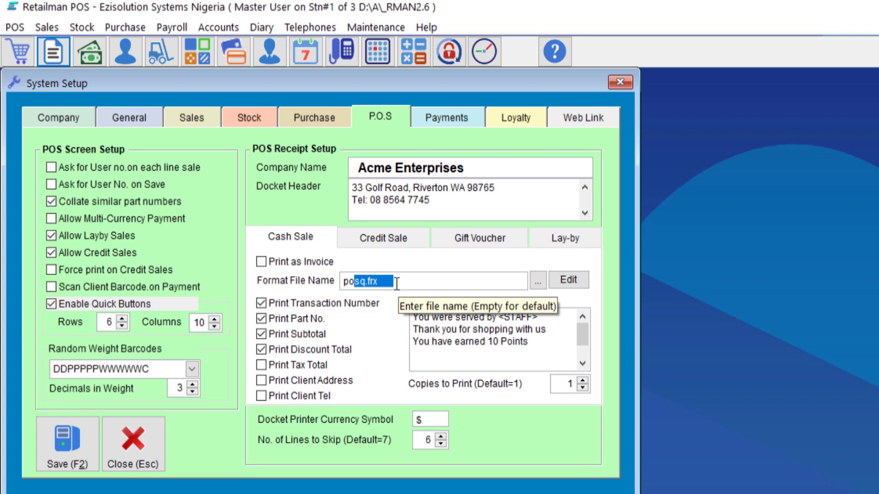
{"action": "left_click", "coordinate": [382, 238]}
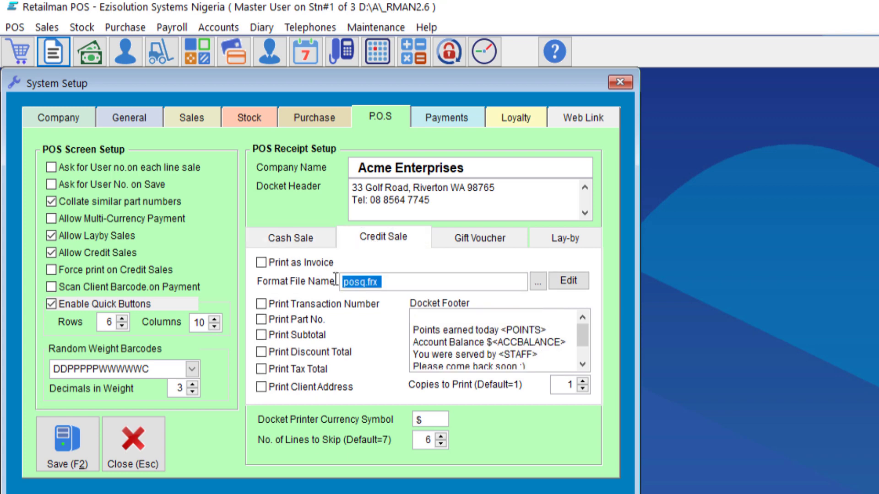
{"action": "left_click", "coordinate": [192, 117]}
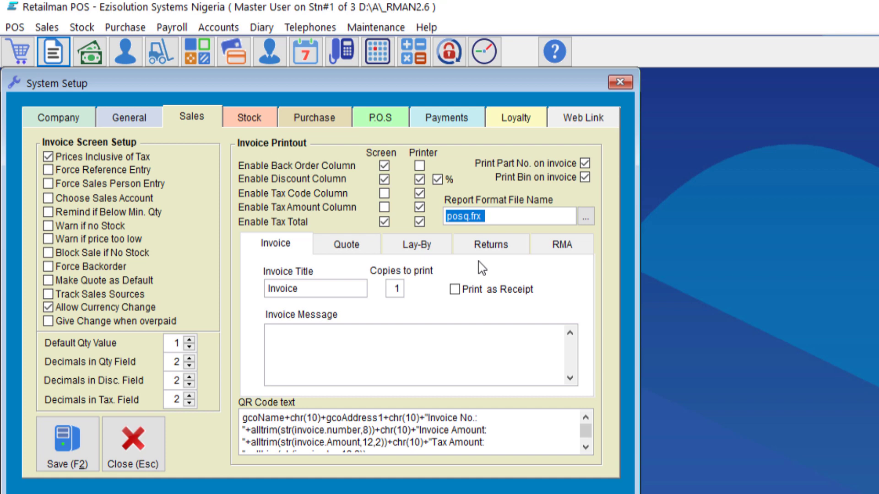
{"action": "mouse_move", "coordinate": [465, 220]}
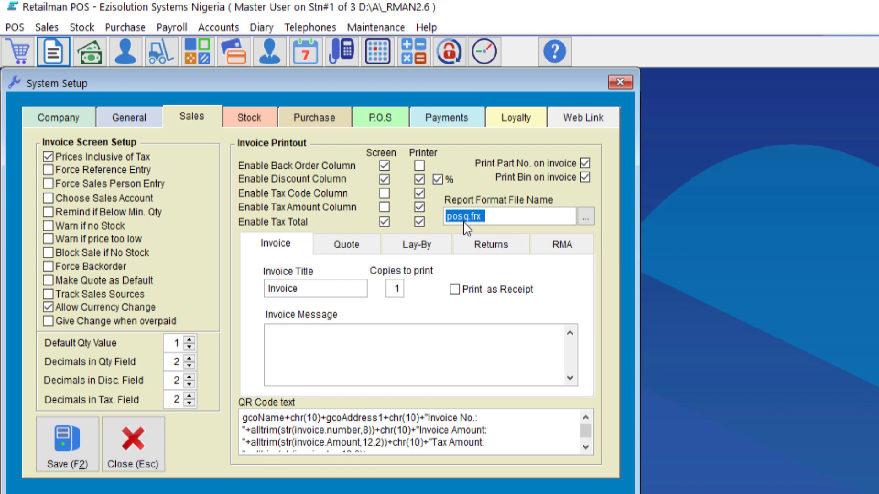
{"action": "mouse_move", "coordinate": [132, 443]}
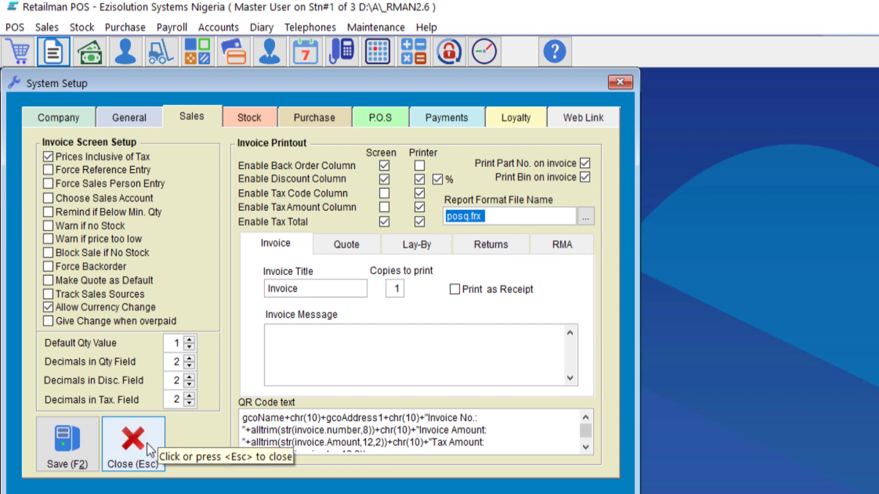
Step: Sell Coffee 250g and DELI PELAU for 26.50, paid 50.00 cash with 23.50 change
{"action": "left_click", "coordinate": [132, 437]}
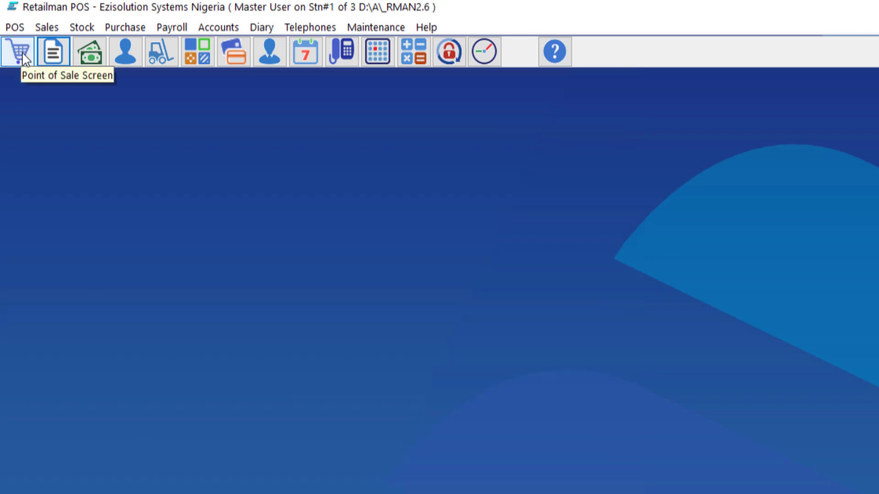
{"action": "left_click", "coordinate": [17, 51]}
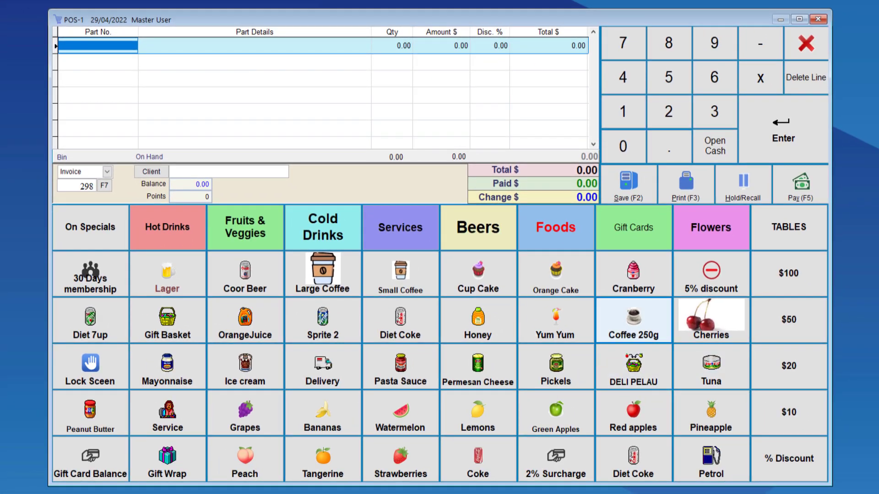
{"action": "left_click", "coordinate": [799, 185]}
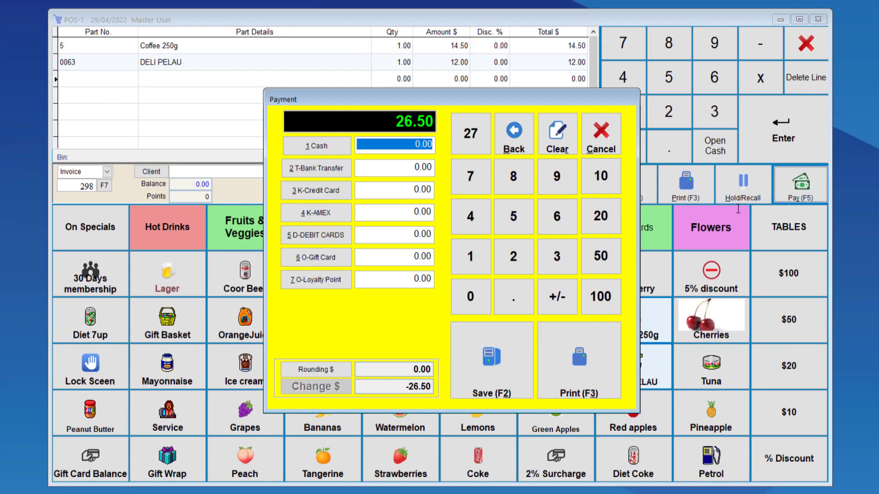
{"action": "left_click", "coordinate": [600, 257]}
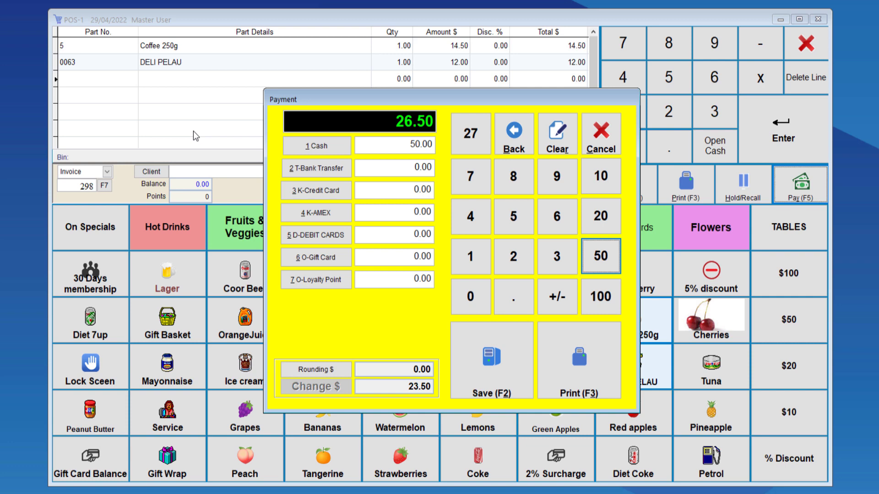
{"action": "mouse_move", "coordinate": [193, 136]}
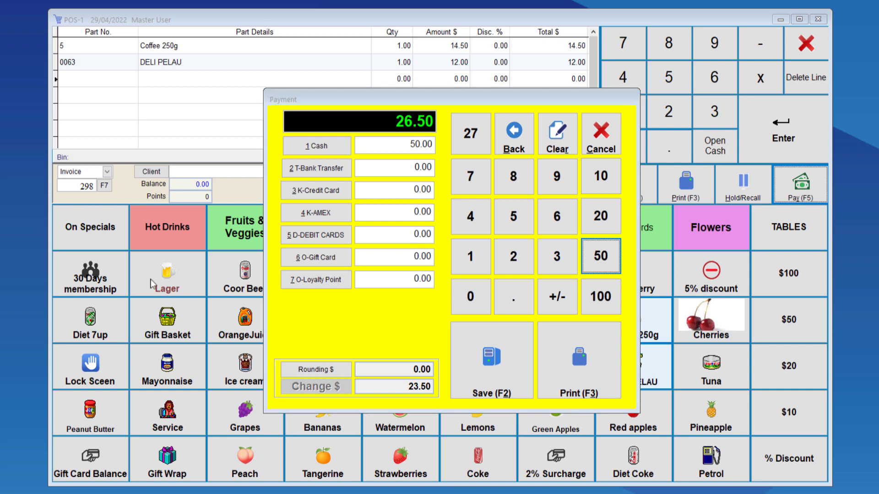
{"action": "mouse_move", "coordinate": [223, 320]}
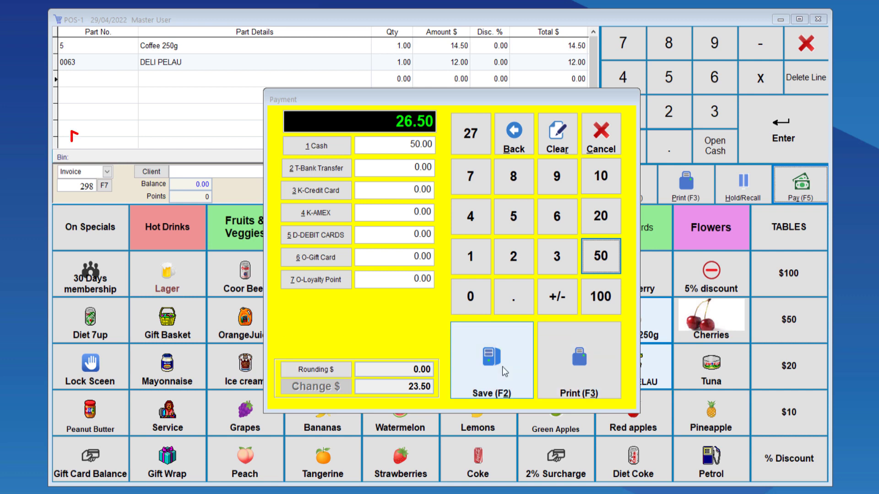
{"action": "left_click", "coordinate": [491, 360]}
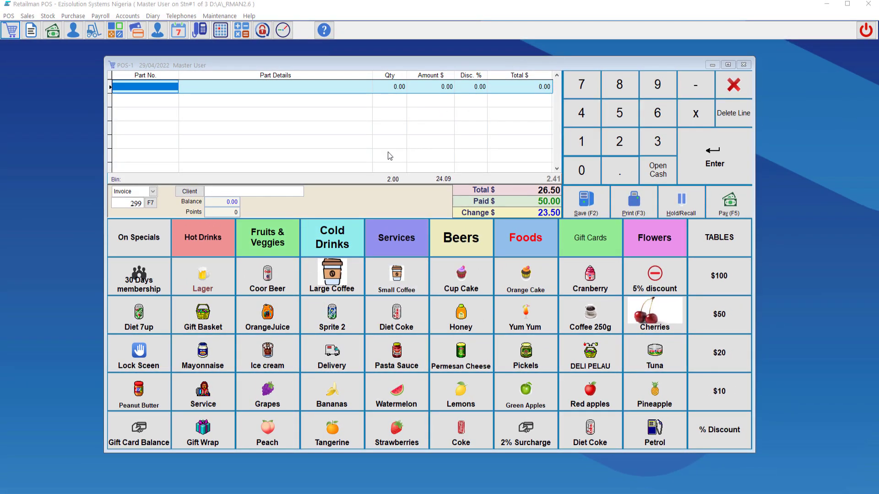
{"action": "mouse_move", "coordinate": [370, 141]}
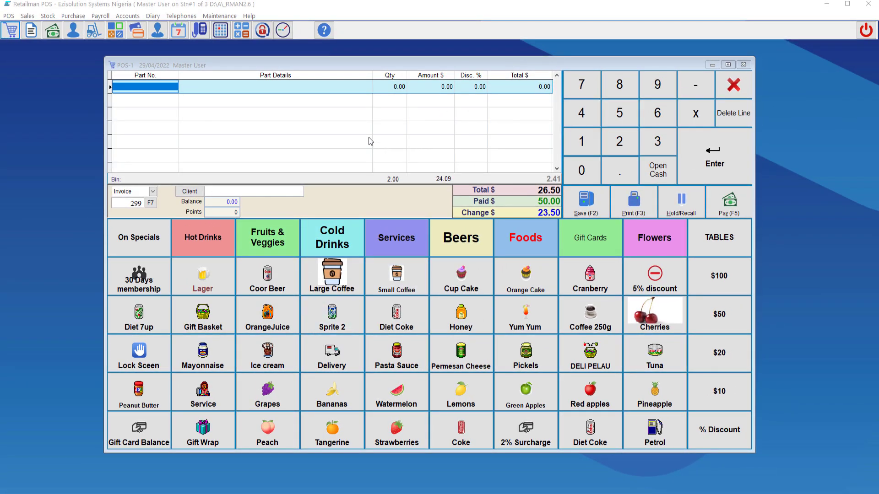
Step: Record a 41.00 sale including Coffee 250g, then close POS and view the invoices list
{"action": "left_click", "coordinate": [395, 315]}
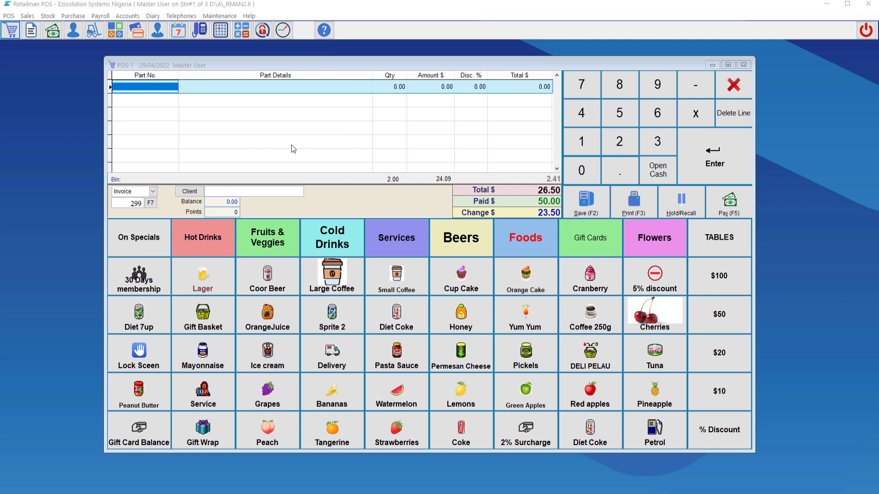
{"action": "left_click", "coordinate": [461, 315]}
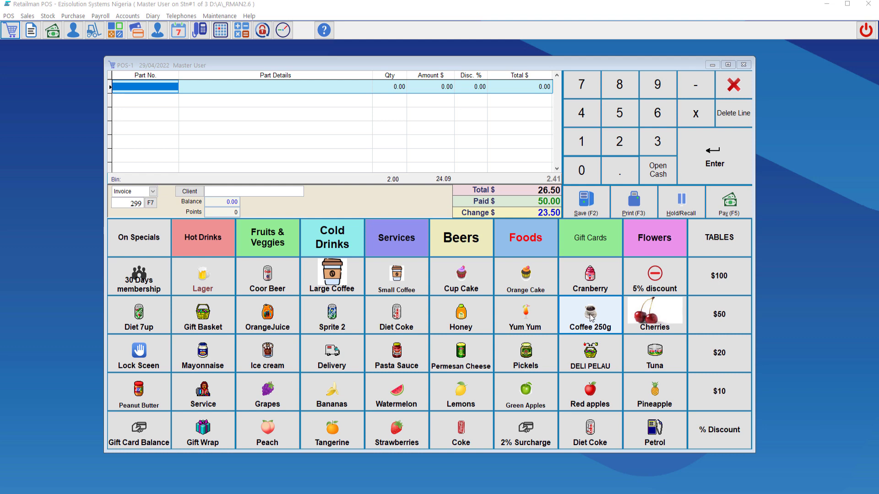
{"action": "left_click", "coordinate": [728, 202]}
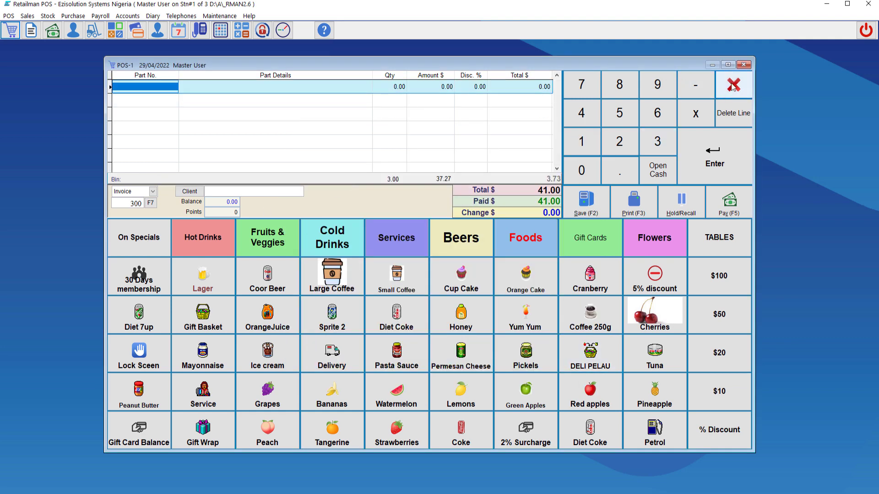
{"action": "left_click", "coordinate": [733, 84]}
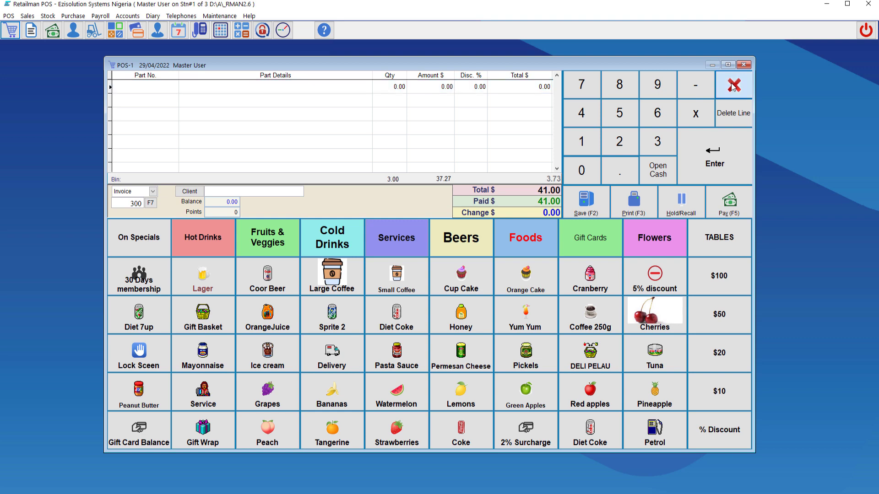
{"action": "left_click", "coordinate": [742, 65]}
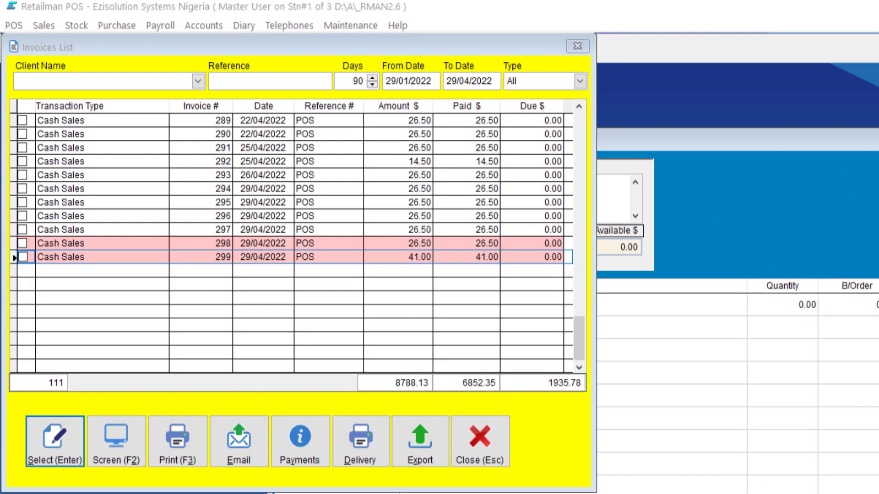
{"action": "mouse_move", "coordinate": [114, 256]}
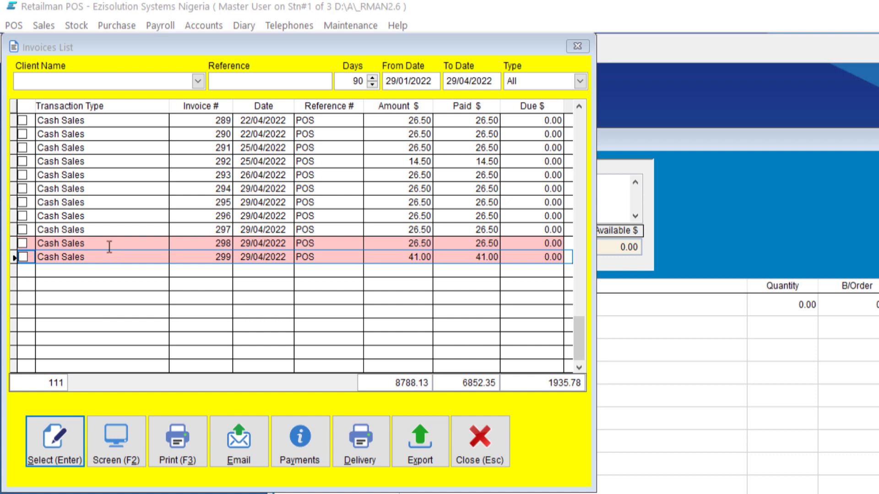
Step: Select invoice 299 and preview its receipt on screen with SID, UID and QR code
{"action": "left_click", "coordinate": [84, 243]}
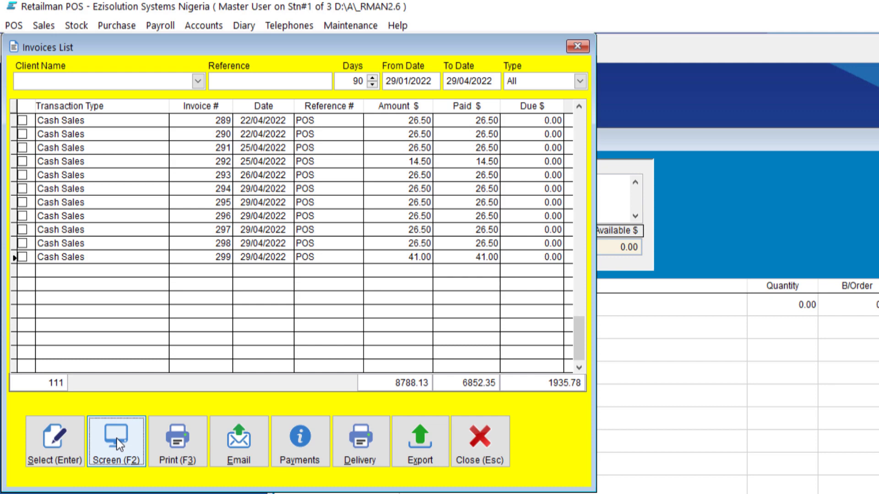
{"action": "left_click", "coordinate": [117, 440]}
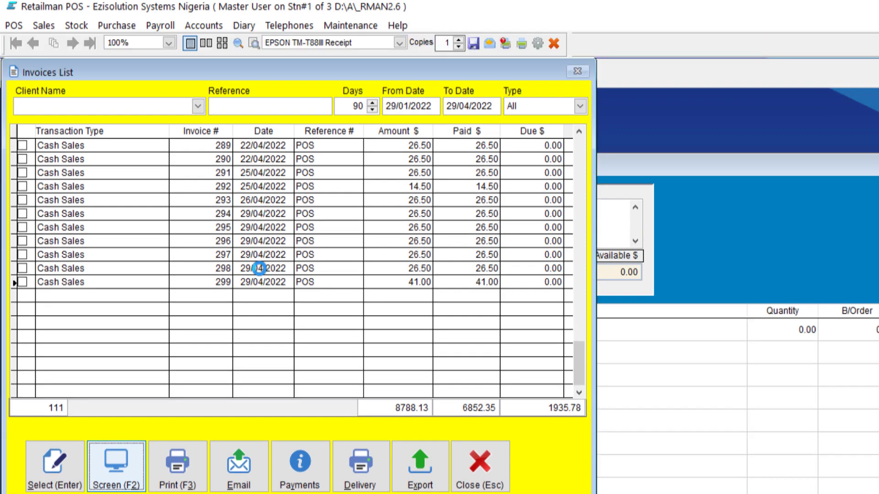
{"action": "left_click", "coordinate": [115, 465]}
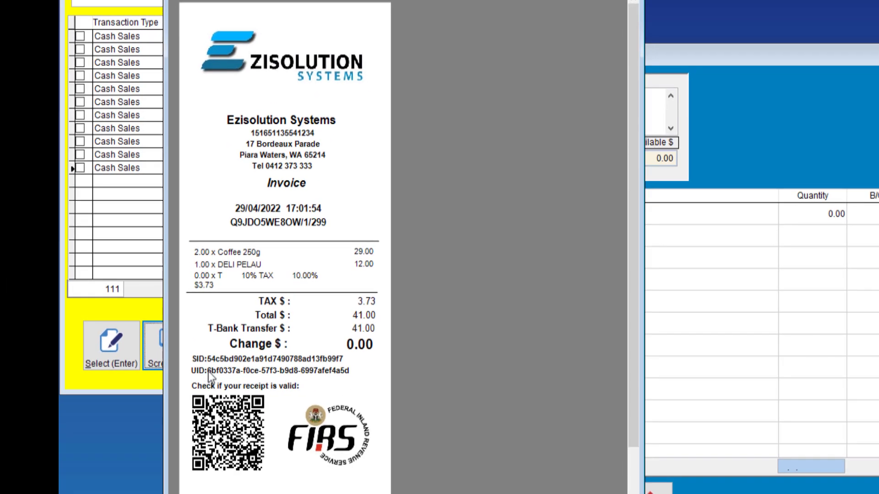